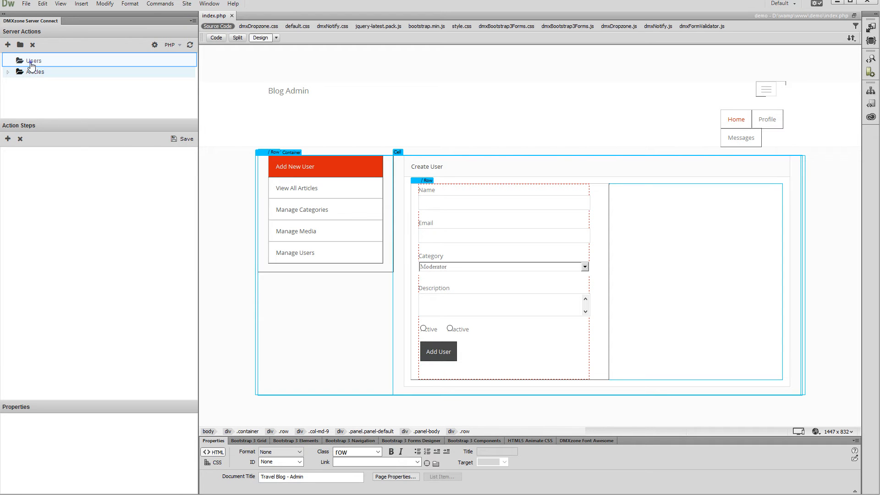
Step: Create a new server action named addNewUser inside the Users folder
right_click(34, 60)
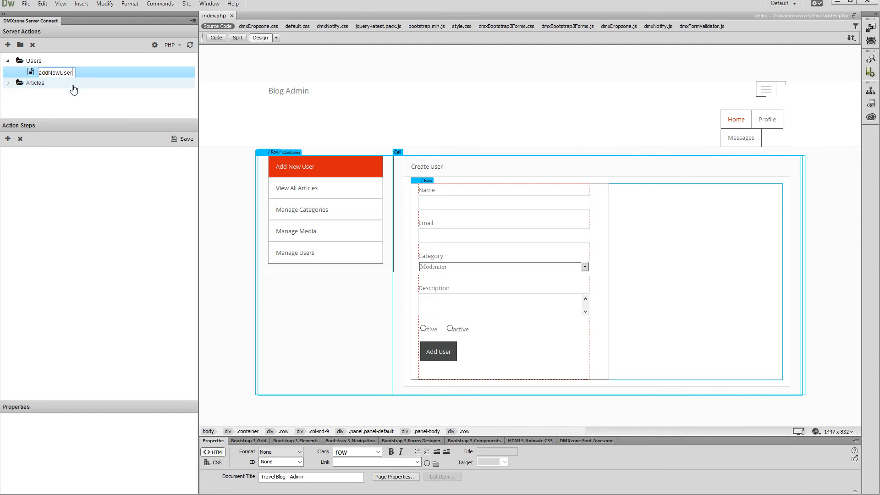
key(enter)
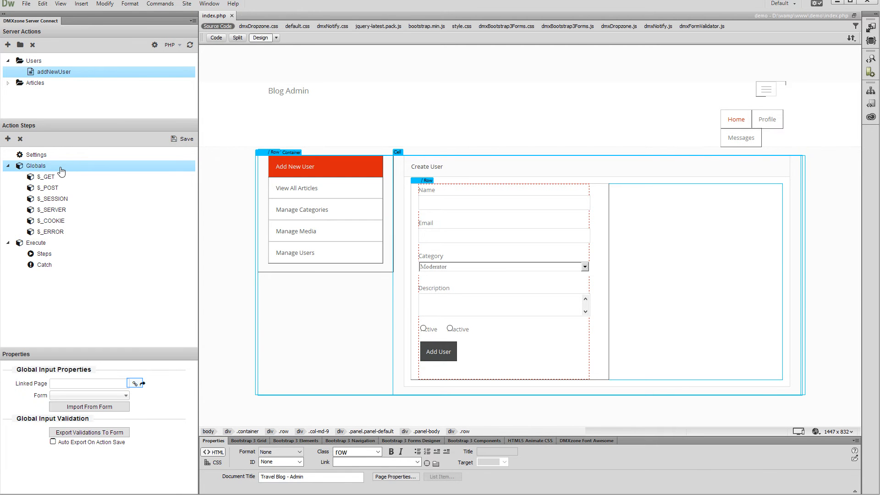
Step: Link Globals to index.php's userform and import its five fields under $_POST, checking userEmail's rules
click(131, 383)
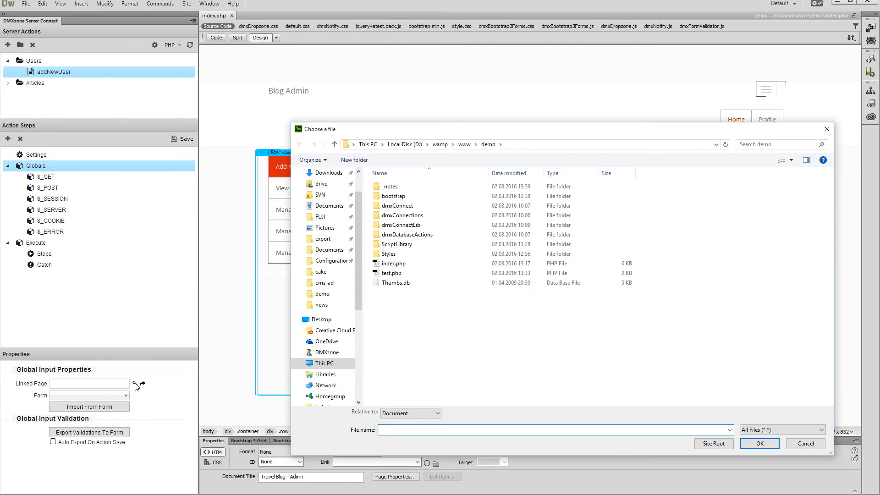
mouse_move(391, 295)
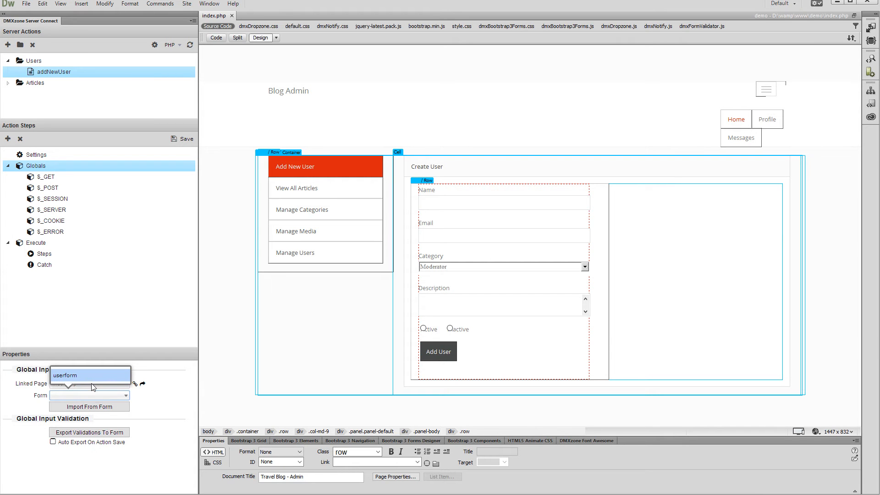
click(64, 374)
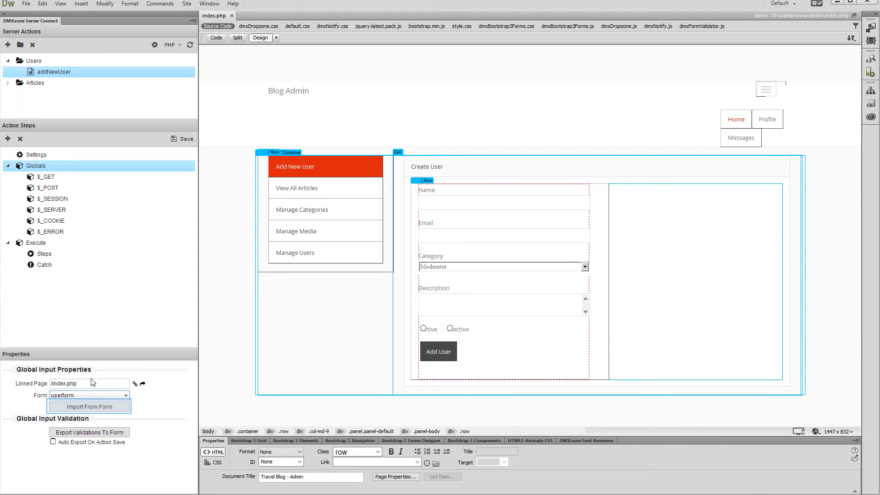
click(89, 406)
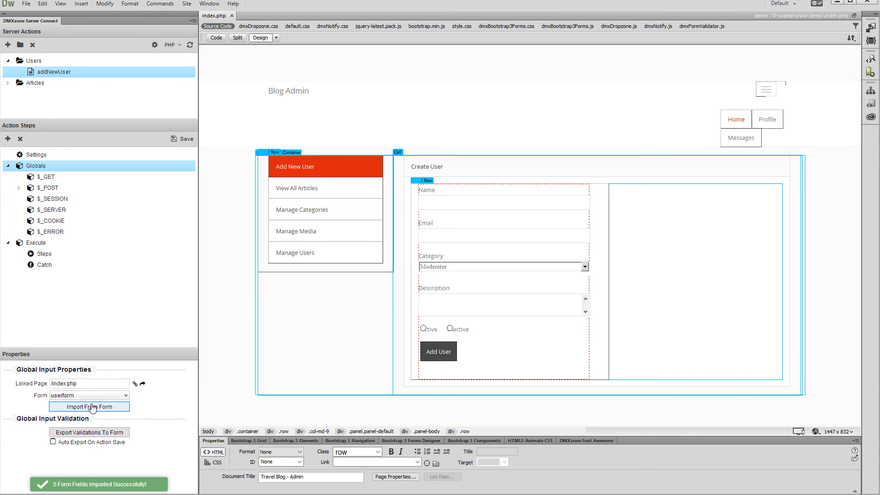
click(48, 187)
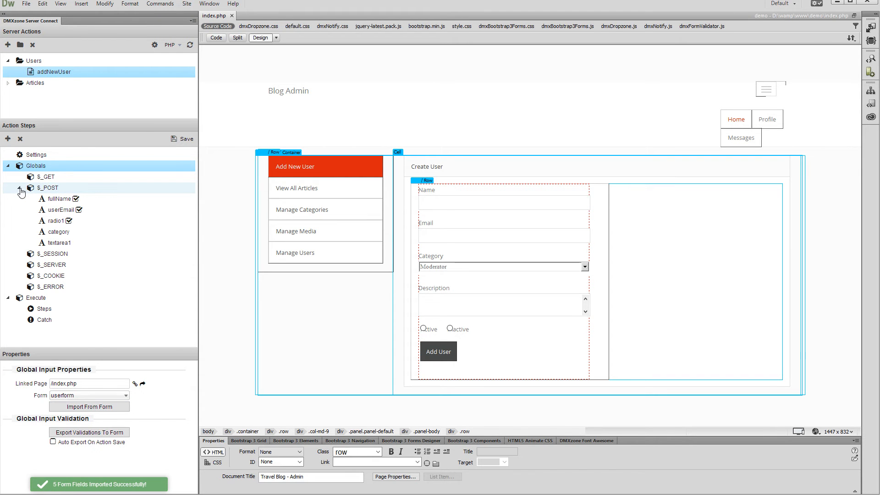
click(60, 209)
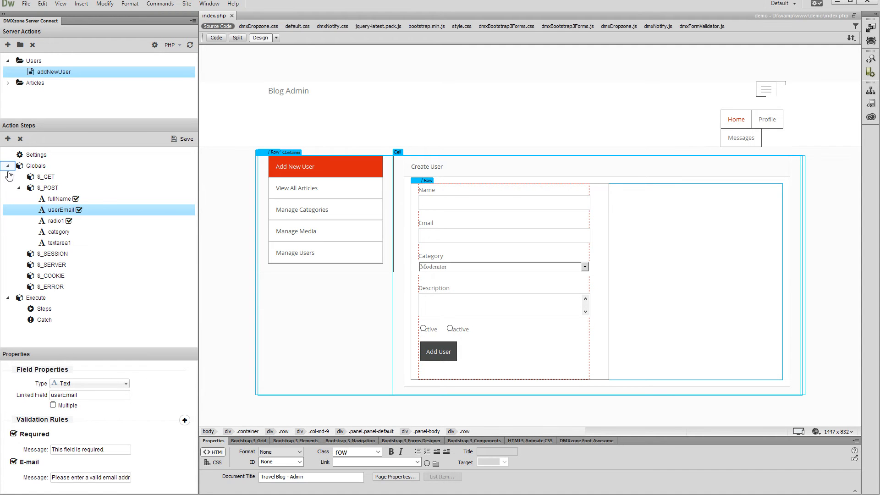
Step: Add a Database Connection step to addNewUser's steps using connection1
click(8, 166)
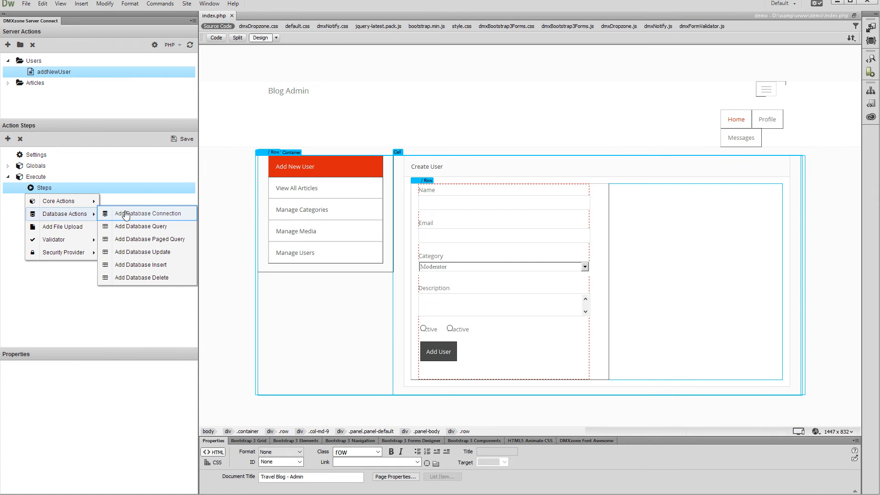
click(147, 214)
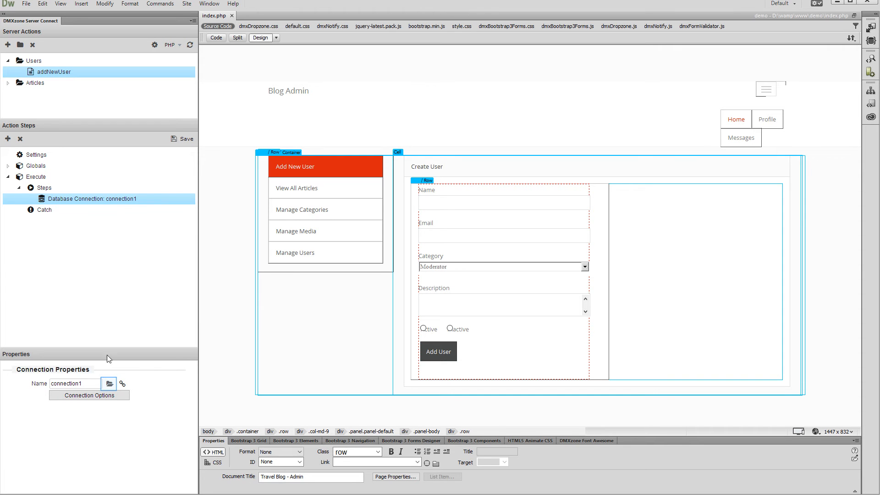
click(109, 383)
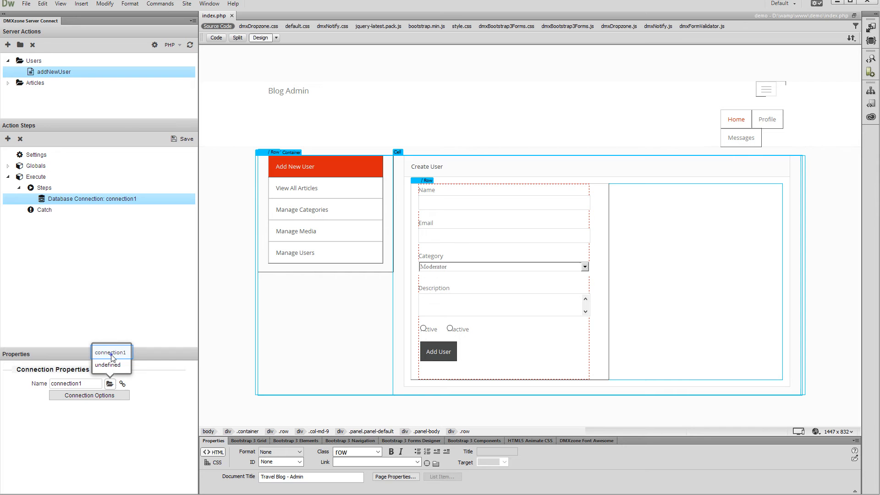
click(110, 352)
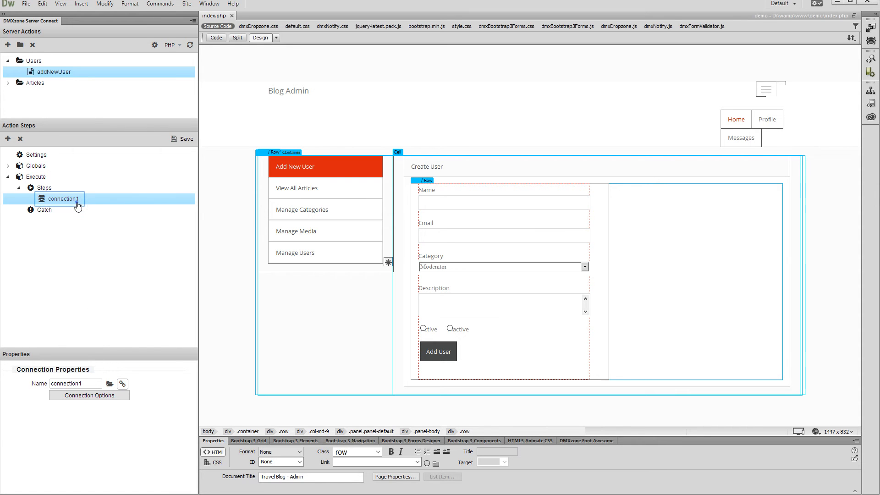
Step: Add a Validate Data step after connection1, name it checkEmail, and show its validation options
right_click(63, 199)
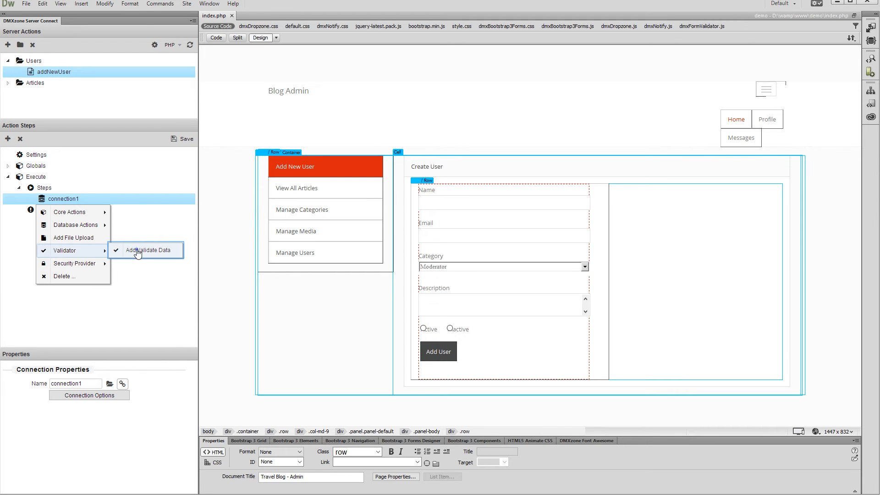
click(148, 249)
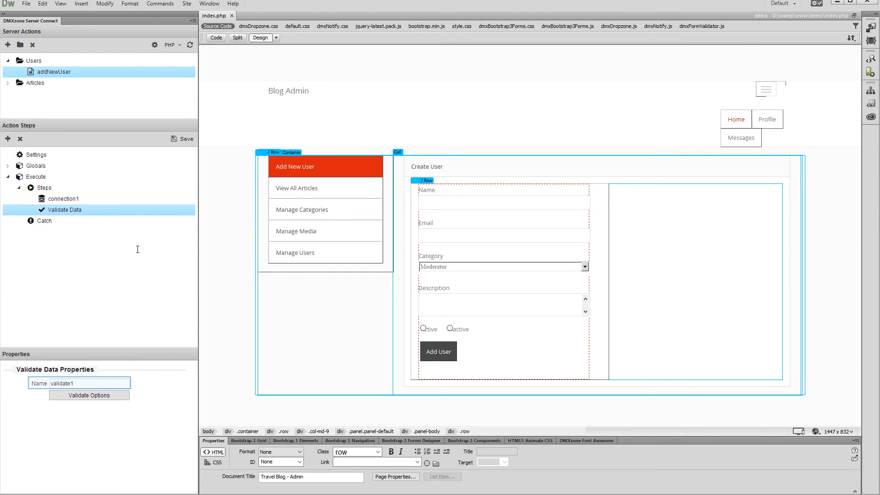
click(90, 384)
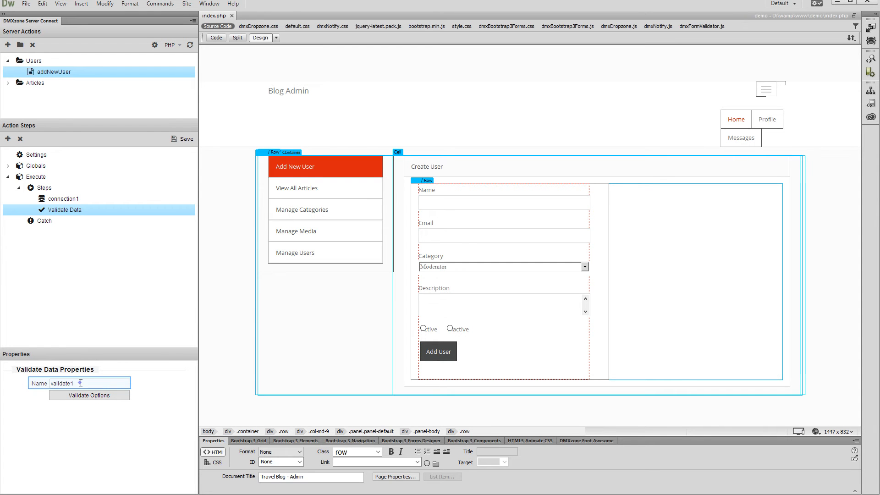
text(checkEmail)
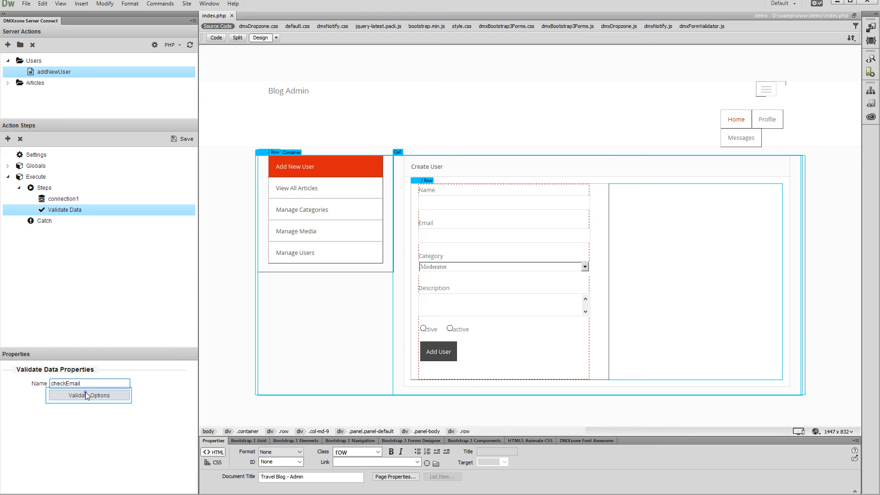
click(88, 395)
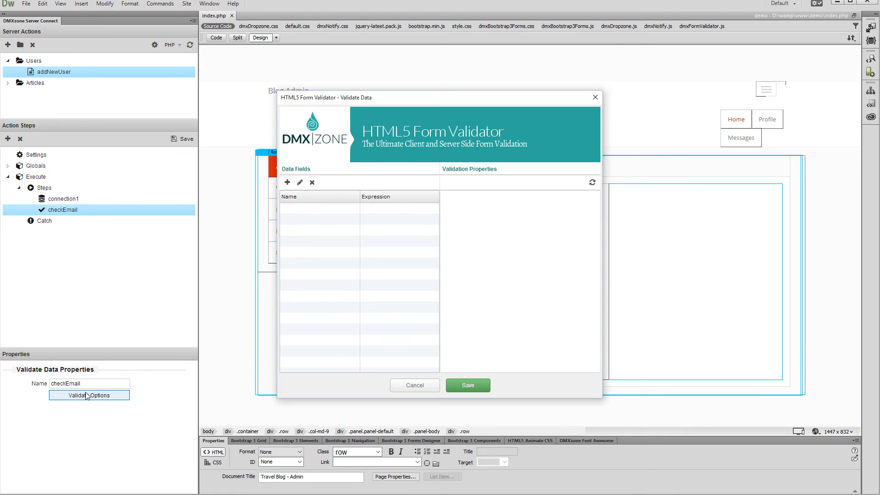
Step: Add a data field named email to the validator and start choosing its expression binding
click(287, 182)
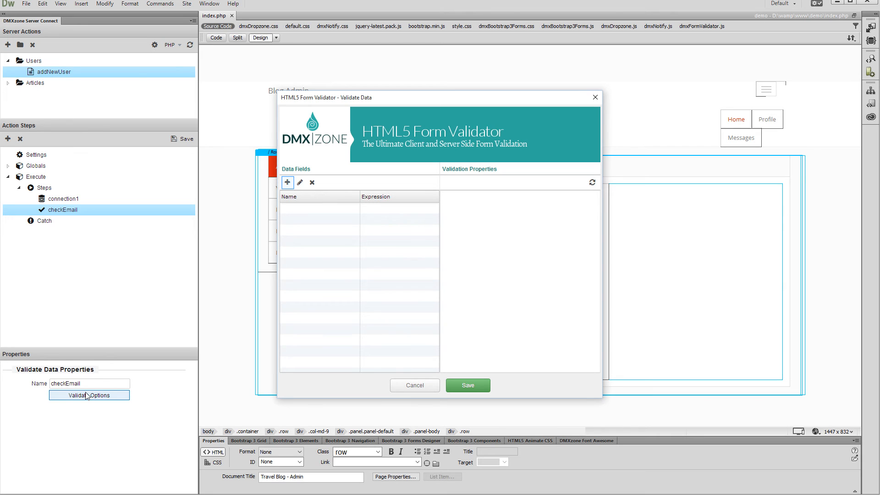
mouse_move(278, 284)
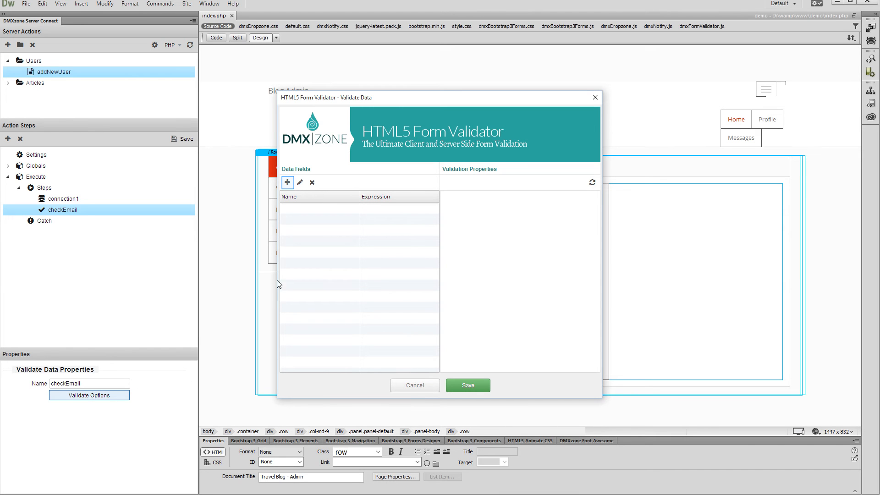
click(286, 181)
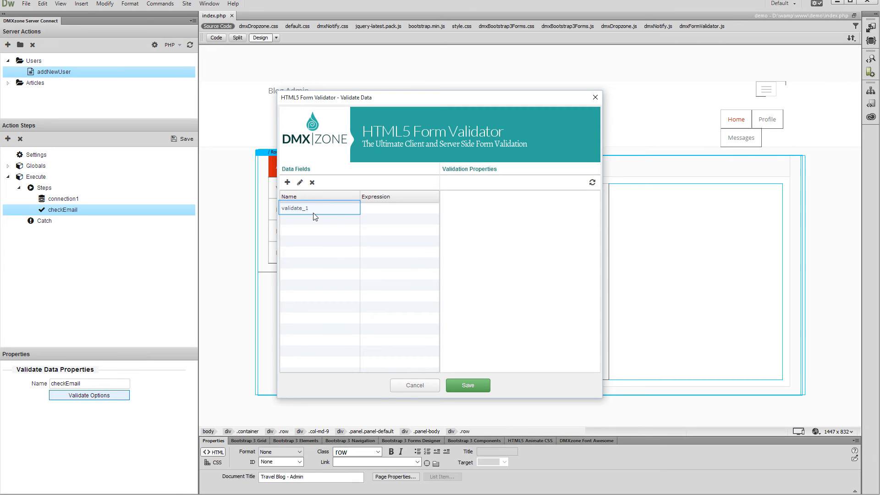
click(319, 208)
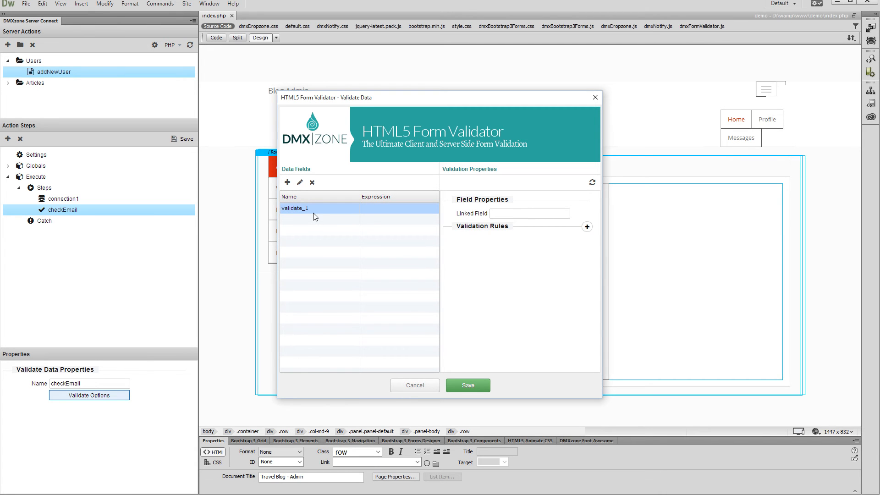
double_click(294, 208)
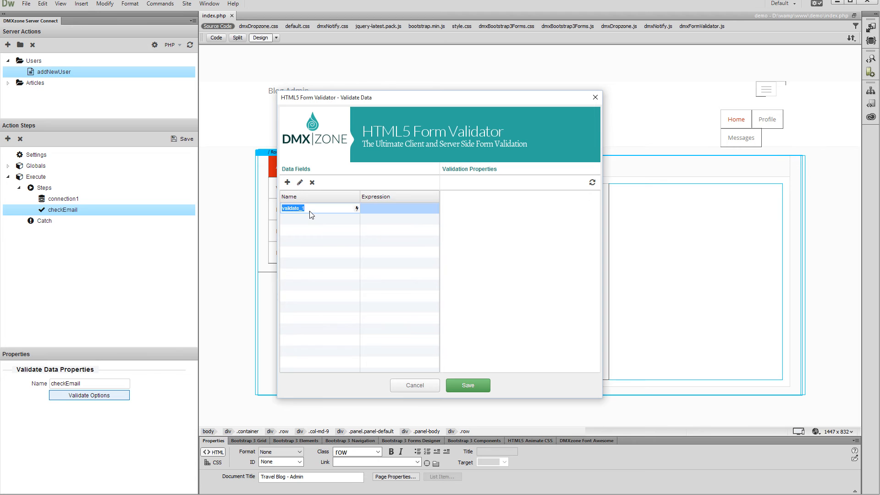
text(email)
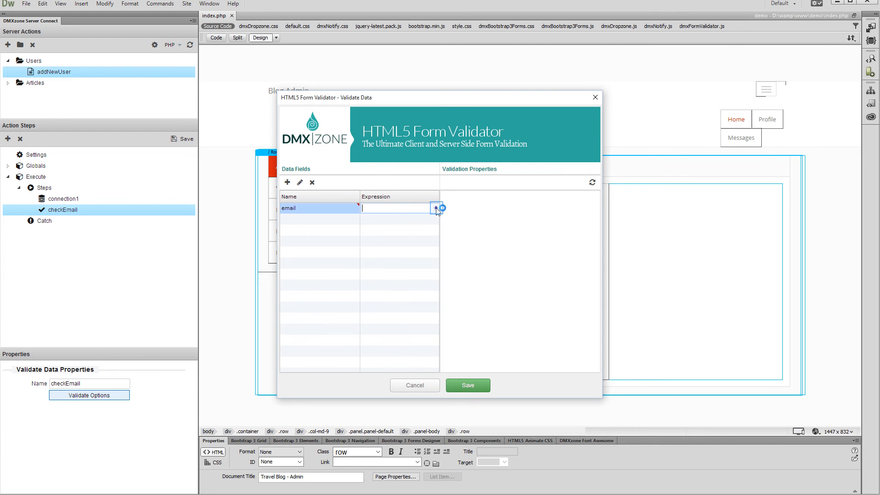
click(438, 208)
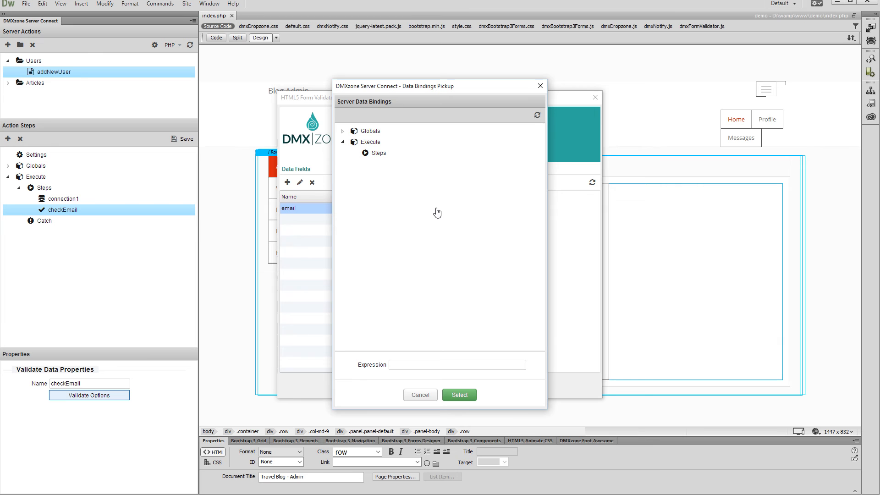
Step: Bind the email field's expression to {{$_POST.userEmail}} from Globals > $_POST
click(342, 131)
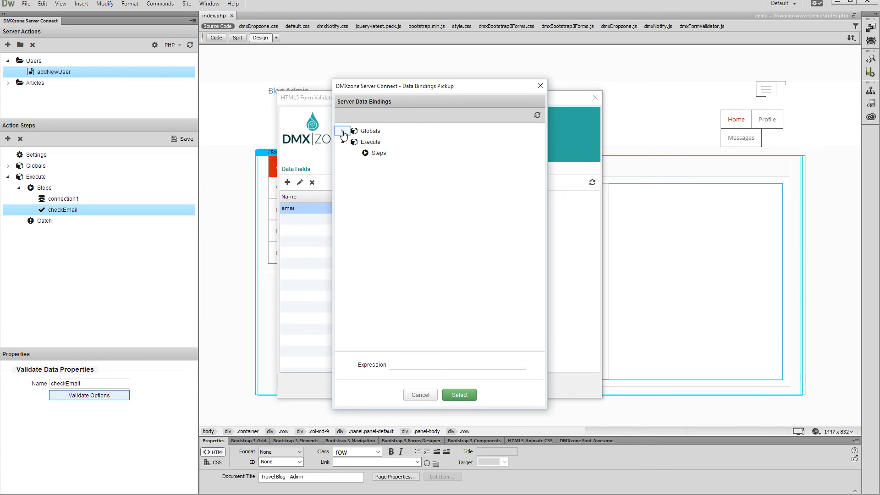
click(342, 131)
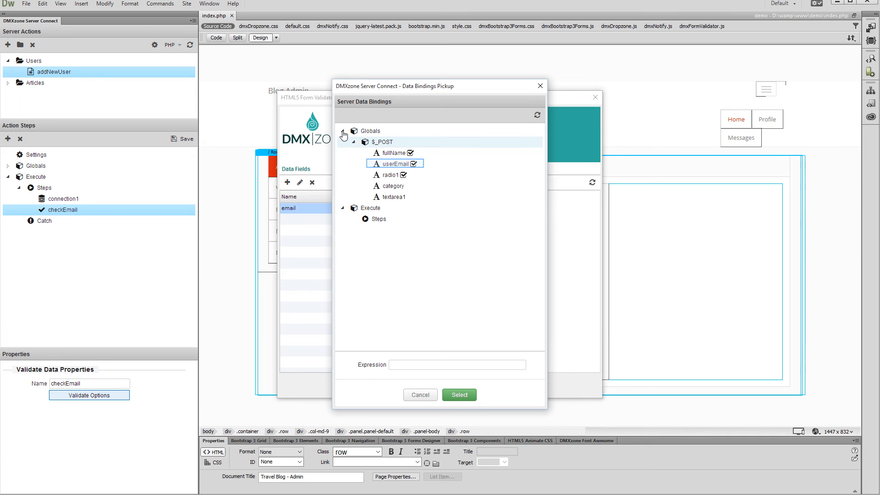
mouse_move(392, 166)
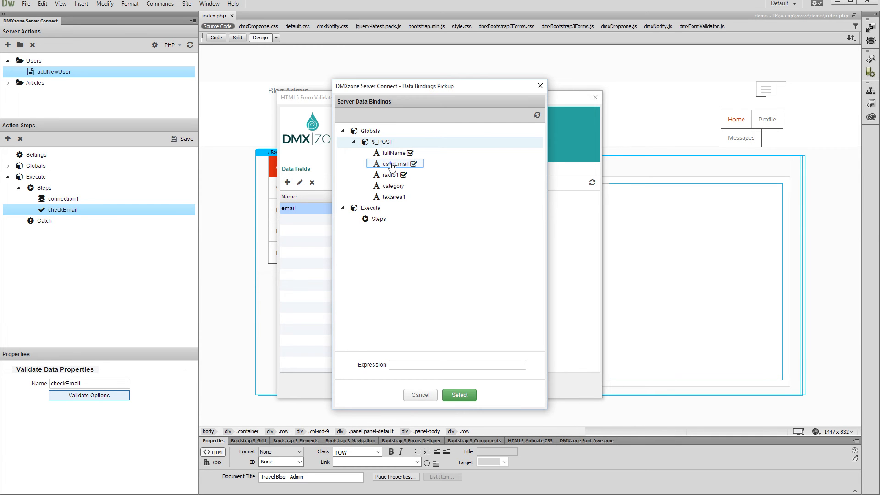
click(395, 164)
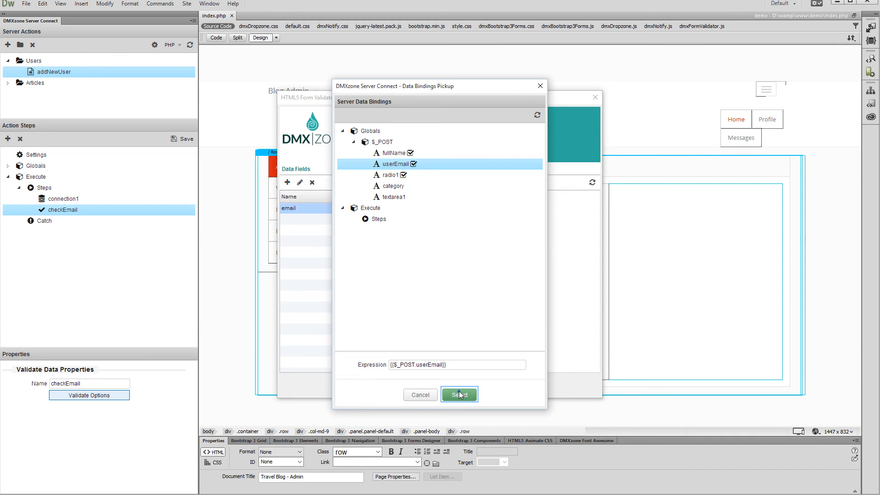
click(458, 394)
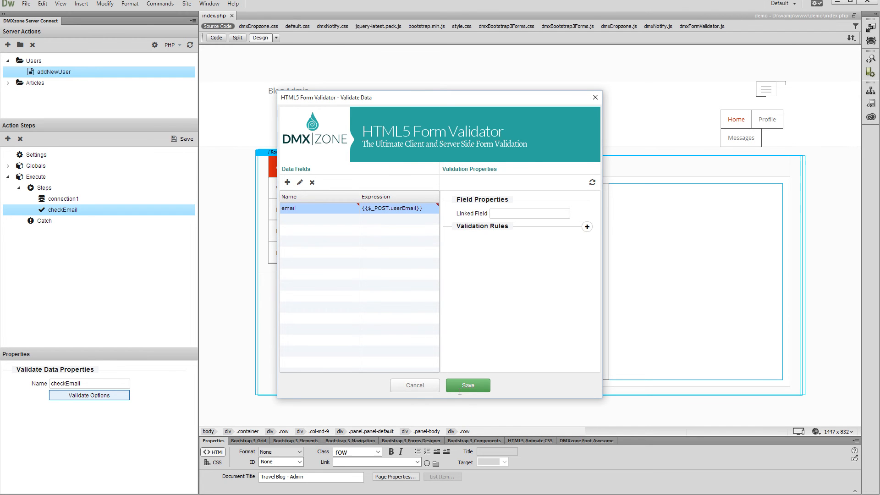
Step: Set the email data field's linked field to userEmail and show the validation rule types
click(529, 213)
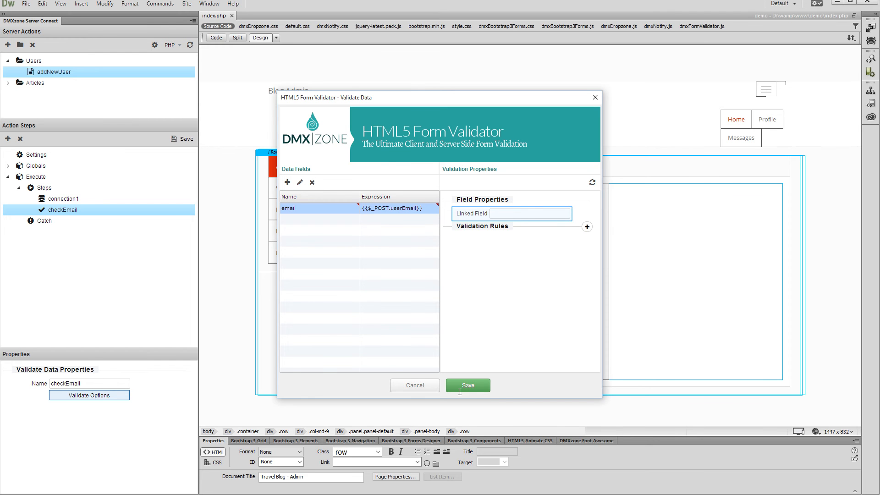
mouse_move(466, 390)
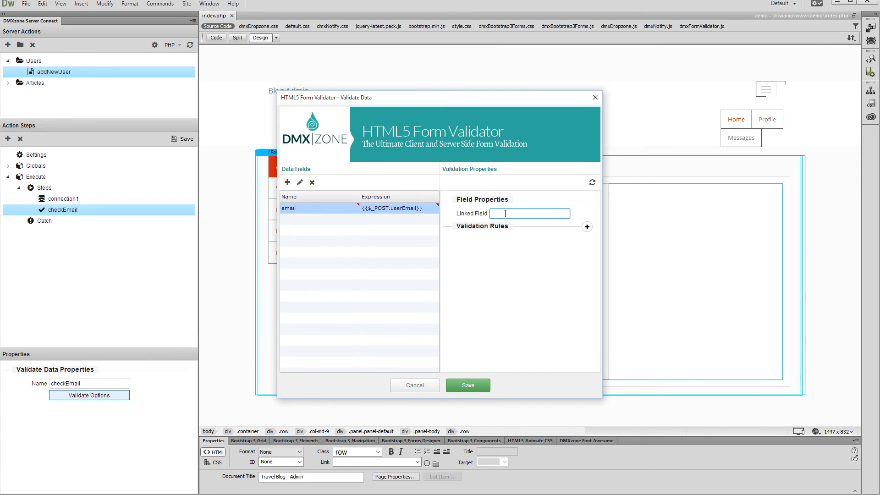
text(userEmail)
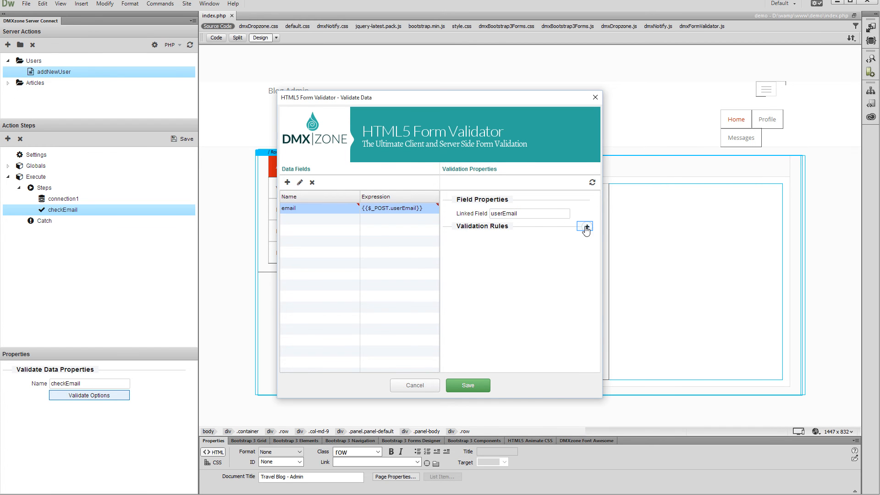
click(585, 227)
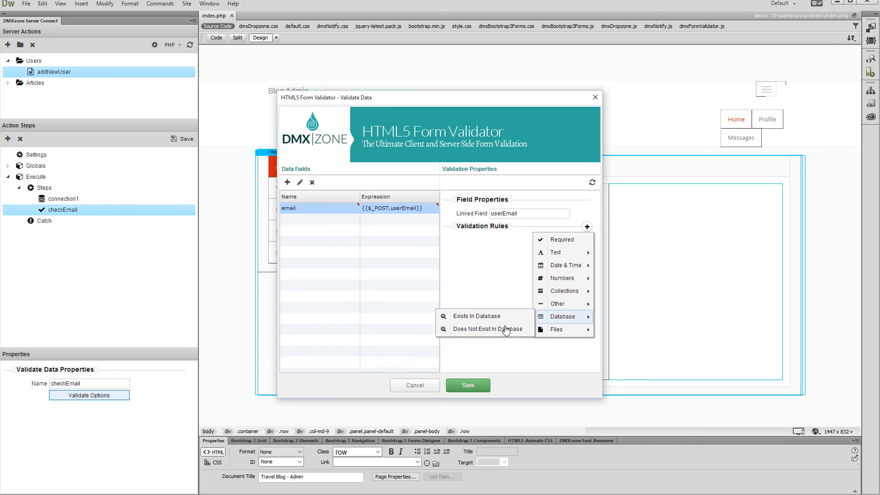
Step: Add a Does Not Exist In Database rule on the email field using connection1
click(484, 329)
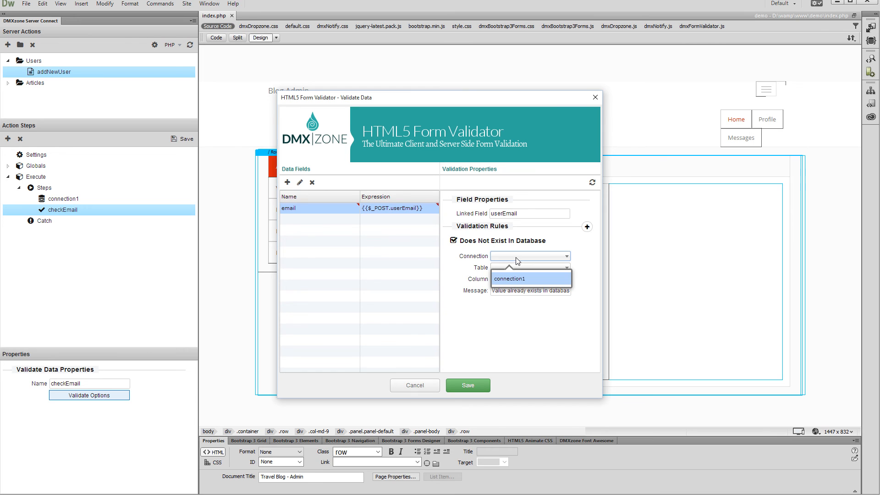
click(530, 278)
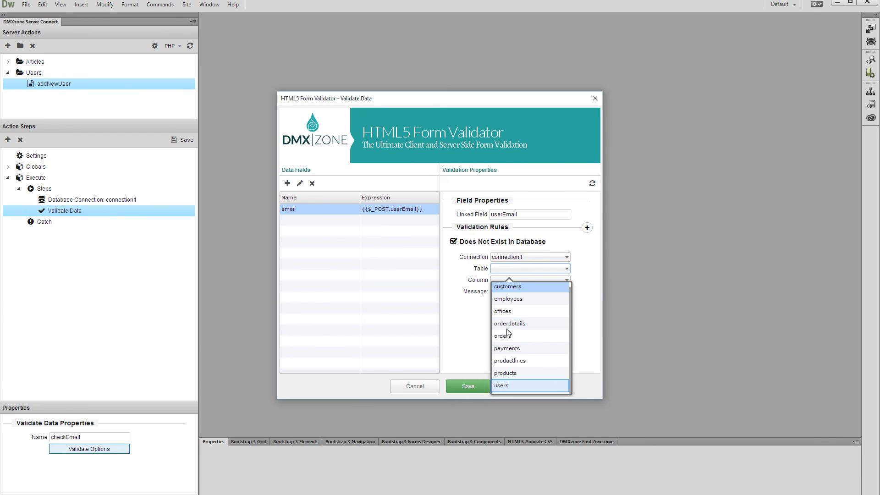
Step: Check against the users table's email column with message 'Email exists in the database!' and save the validator
click(501, 385)
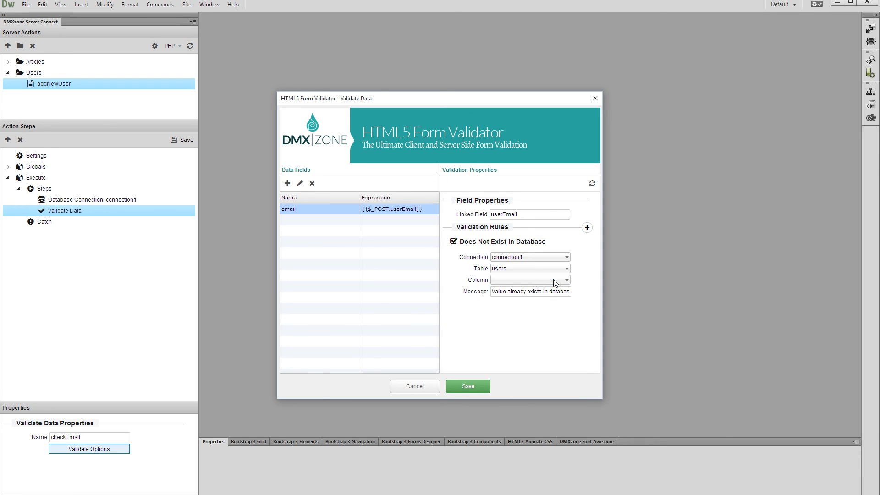
click(566, 279)
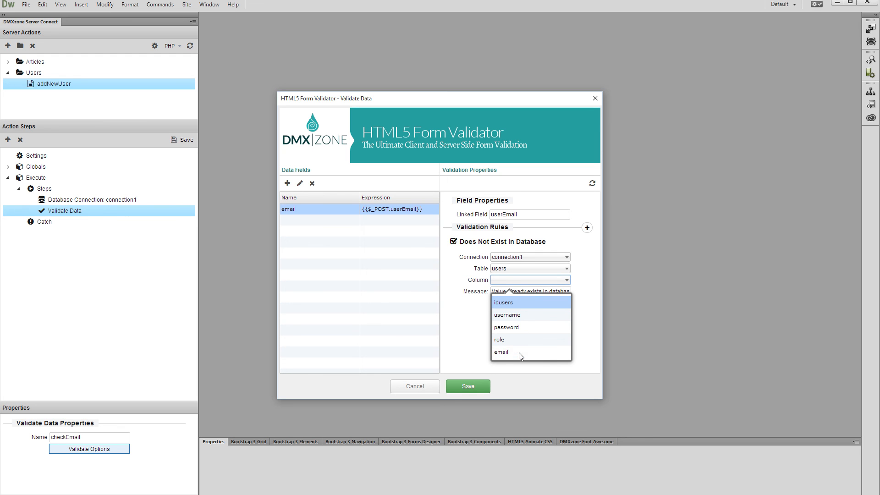
click(501, 352)
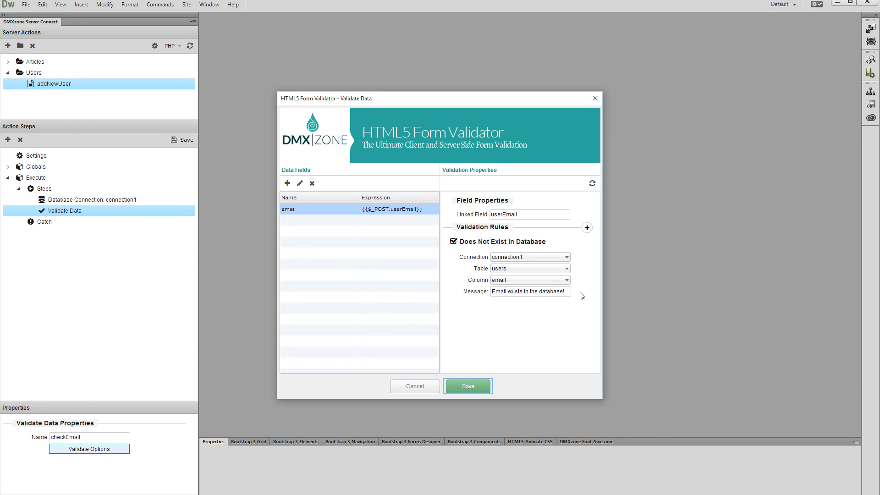
click(467, 385)
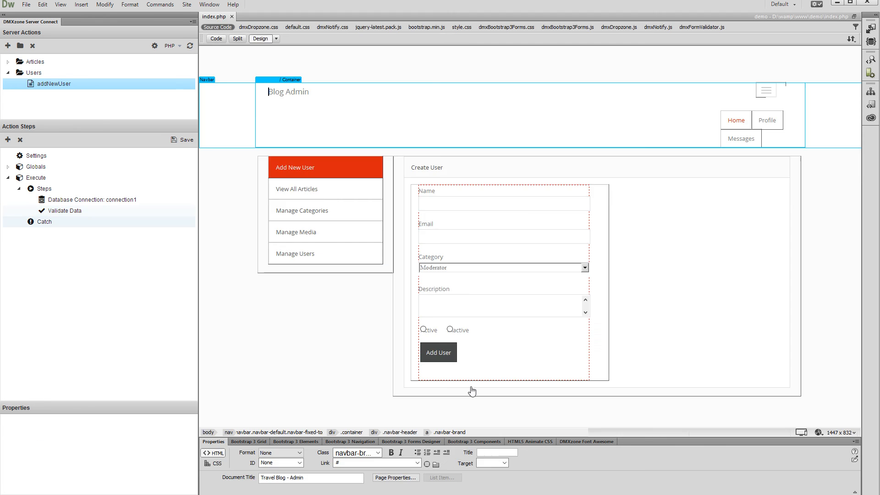
Step: Add a Database Insert step insert1 after Validate Data and preview the page in the browser
click(64, 210)
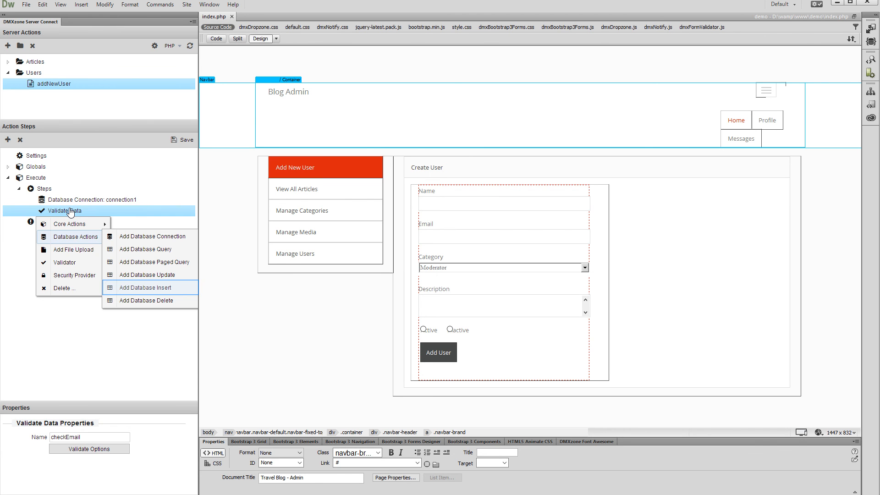
click(145, 287)
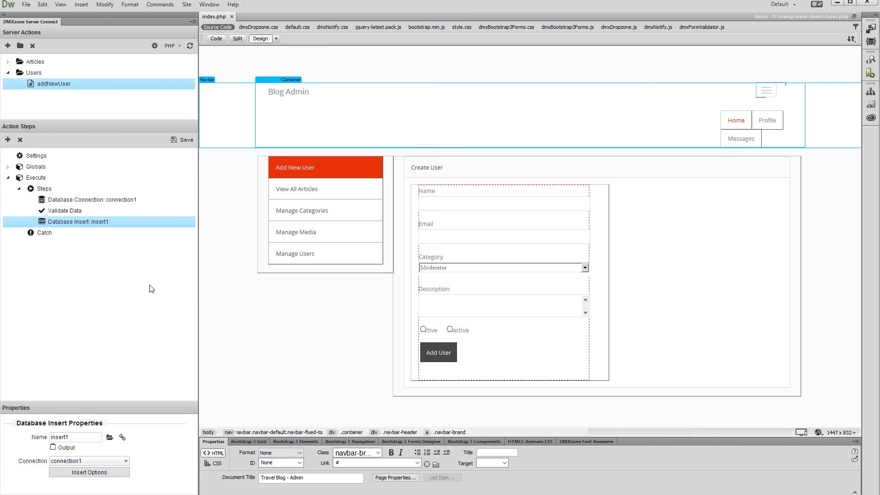
mouse_move(121, 380)
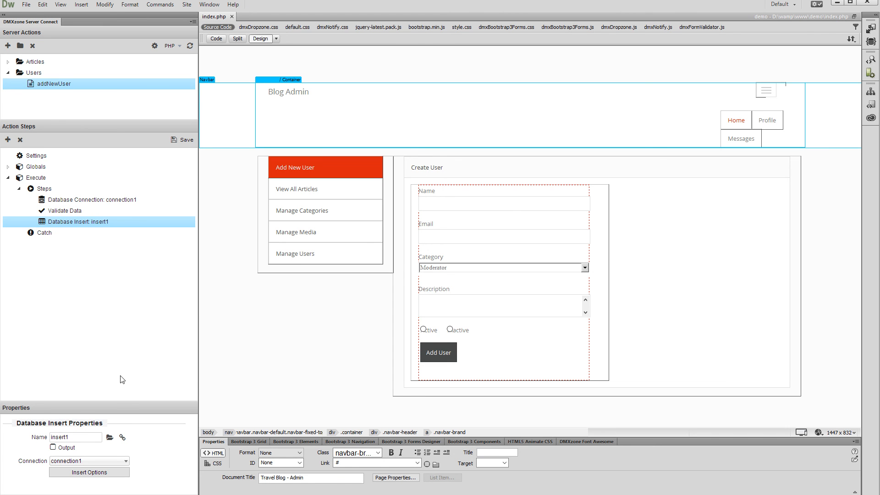
mouse_move(120, 423)
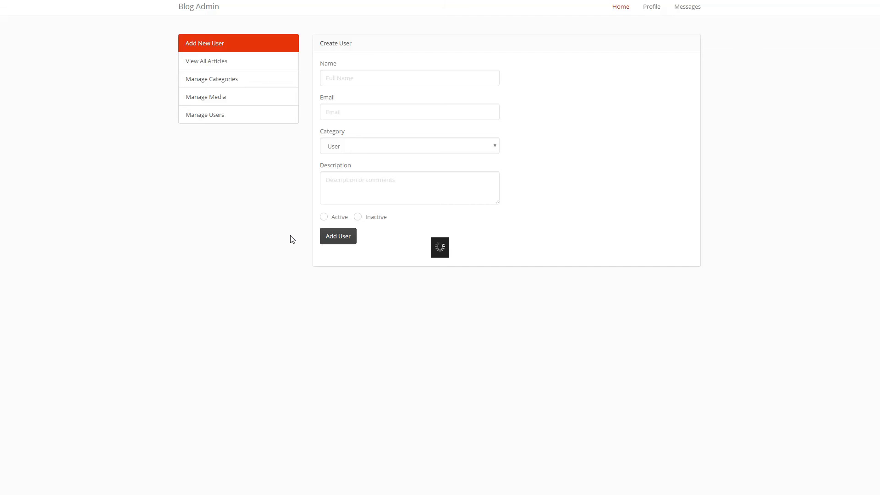
click(409, 78)
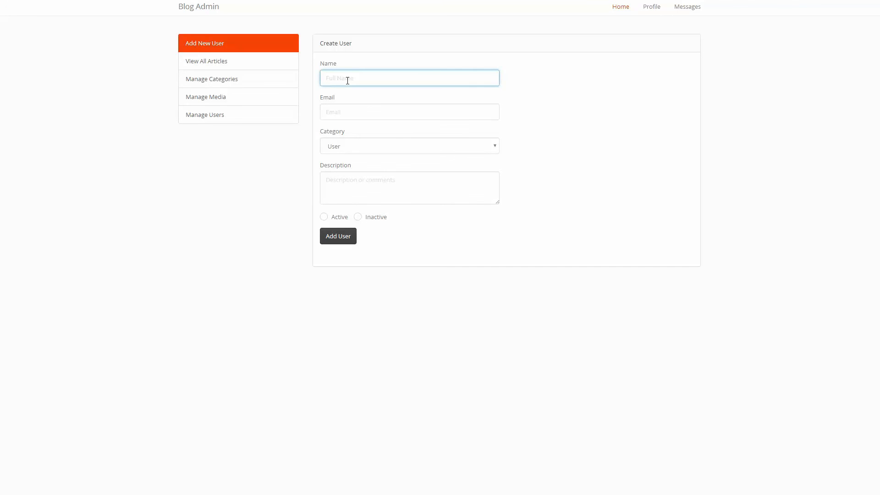
text(Teodor)
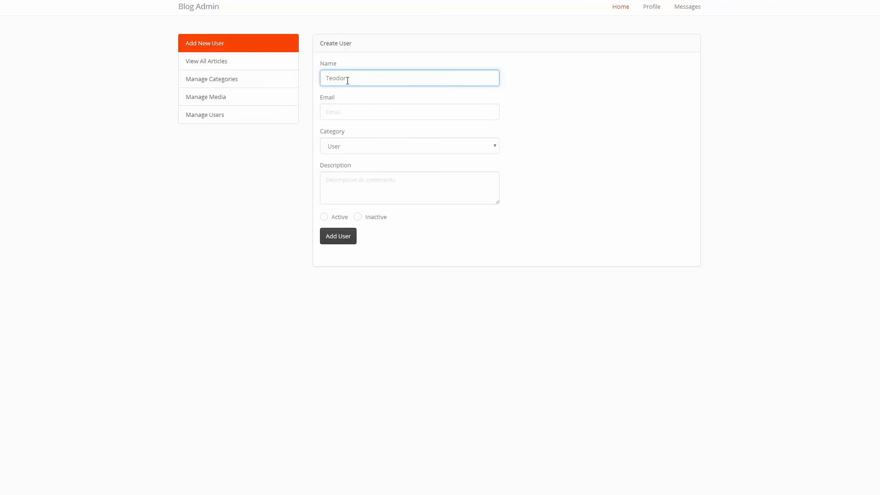
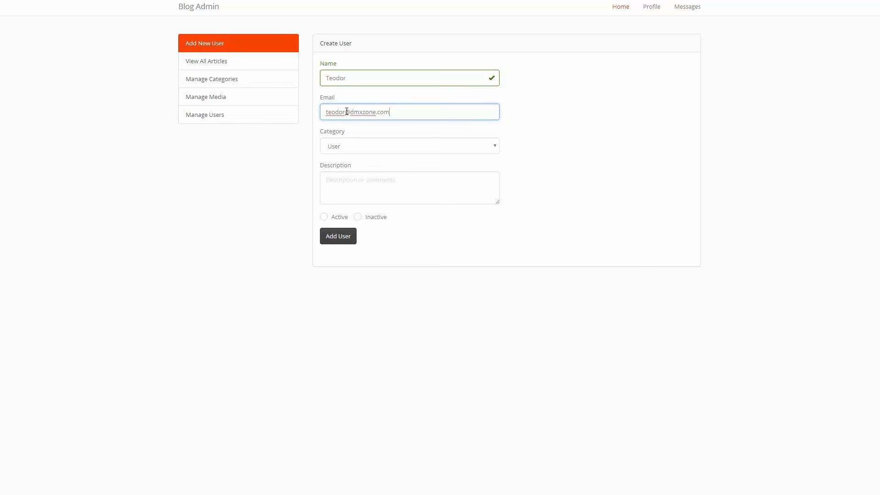
Step: Set Category to Admin, description 'Hi', Active, and submit to get 'Email exists in the database!'
click(408, 146)
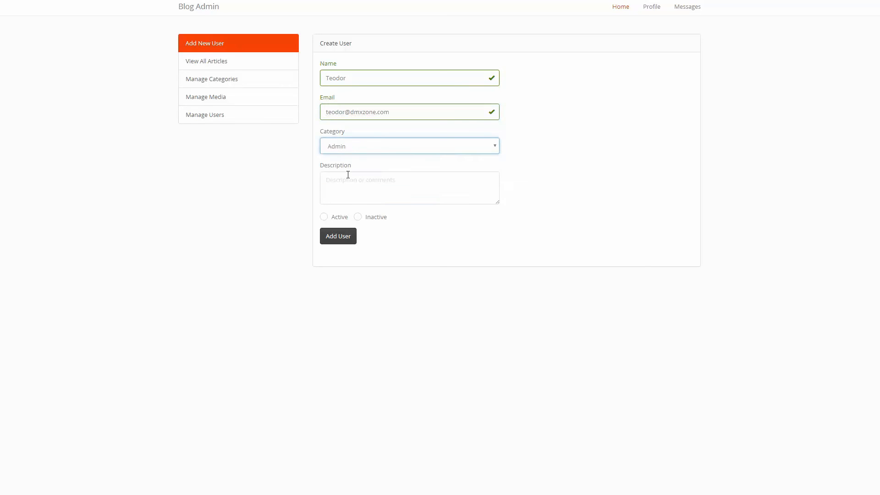
text(Hi)
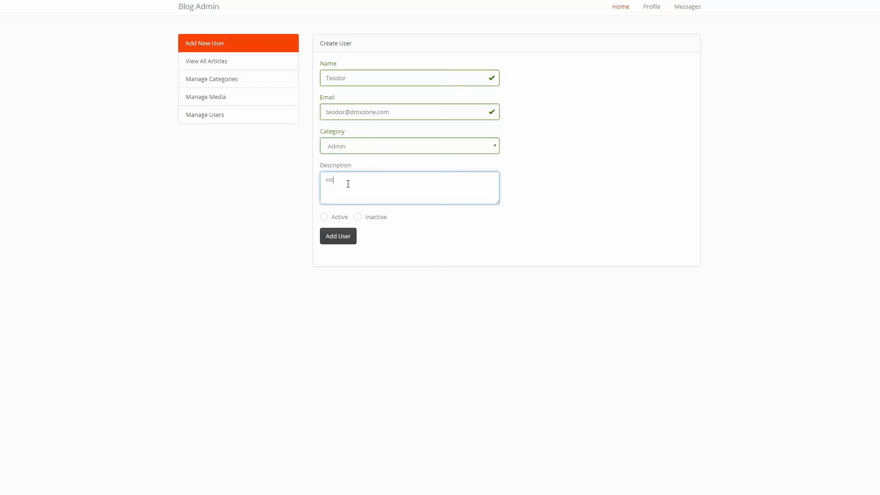
click(323, 217)
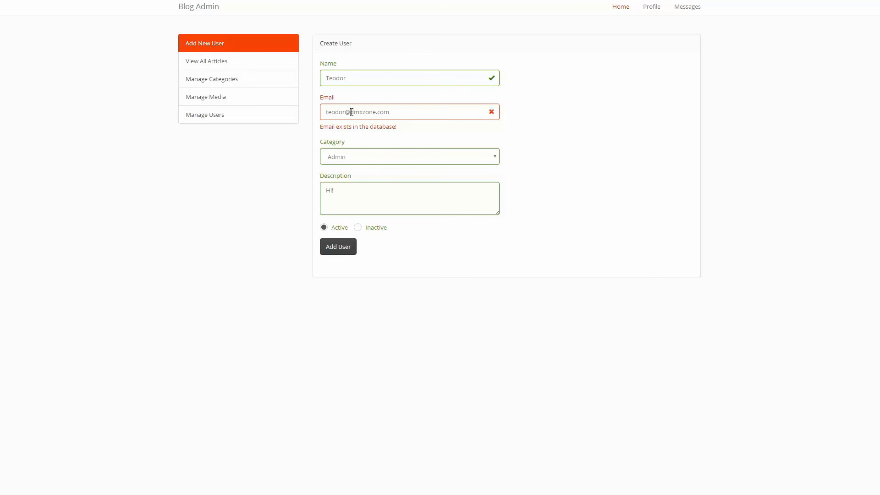
double_click(368, 112)
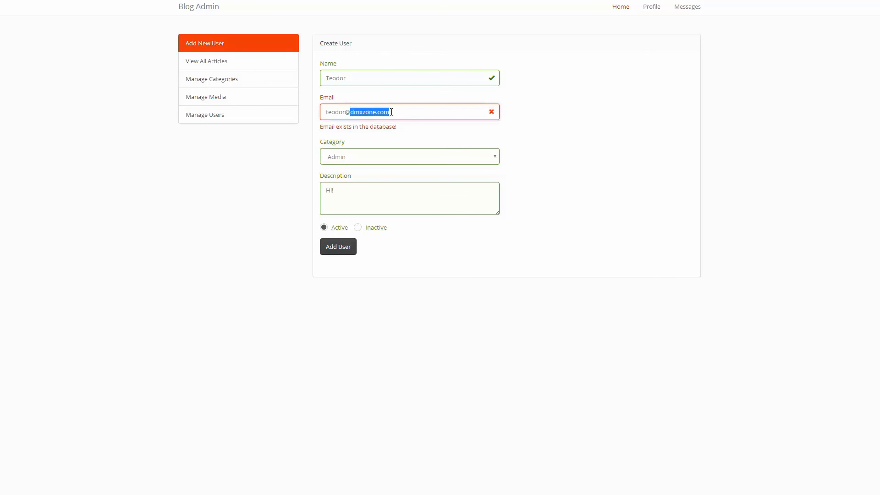